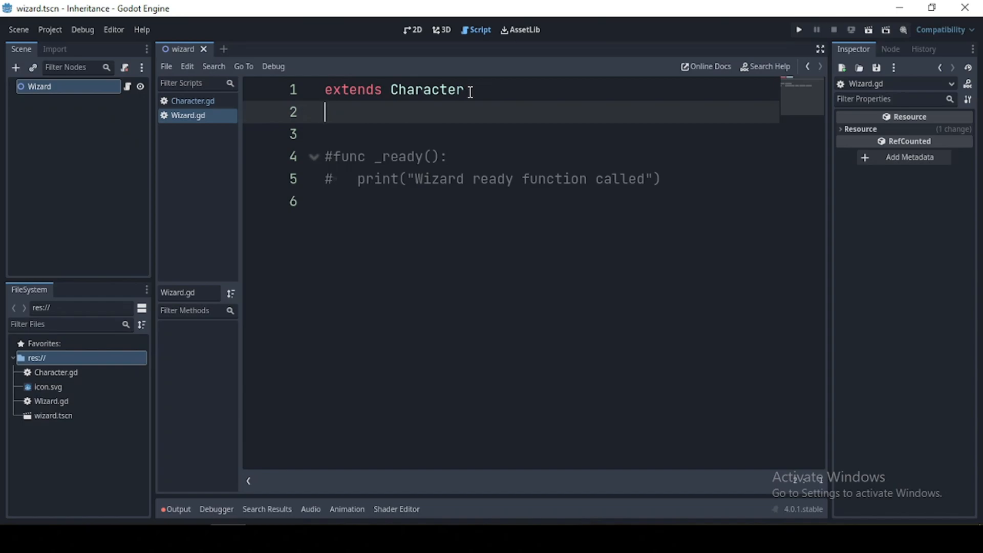
Open the Character.gd script from the script list after the run.
double_click(426, 90)
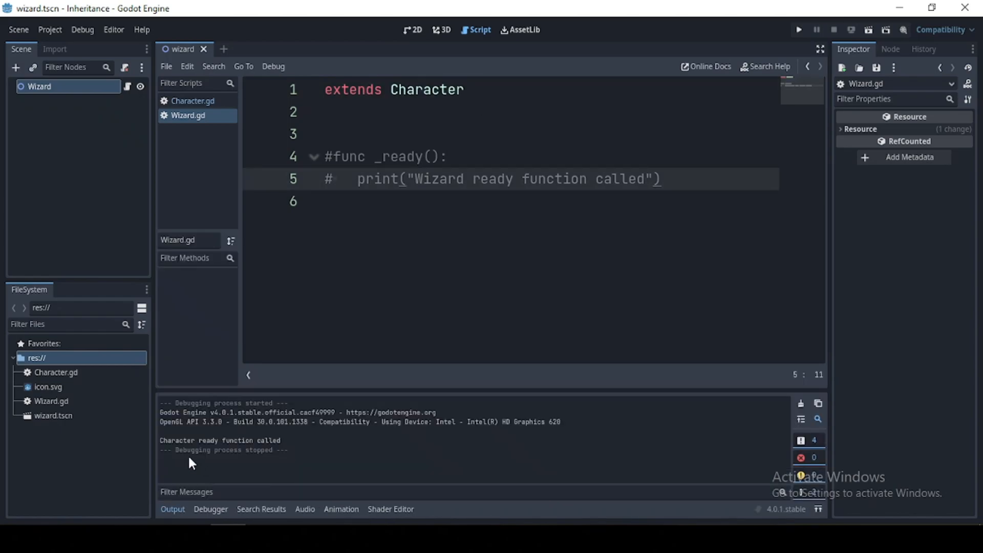
mouse_move(172, 452)
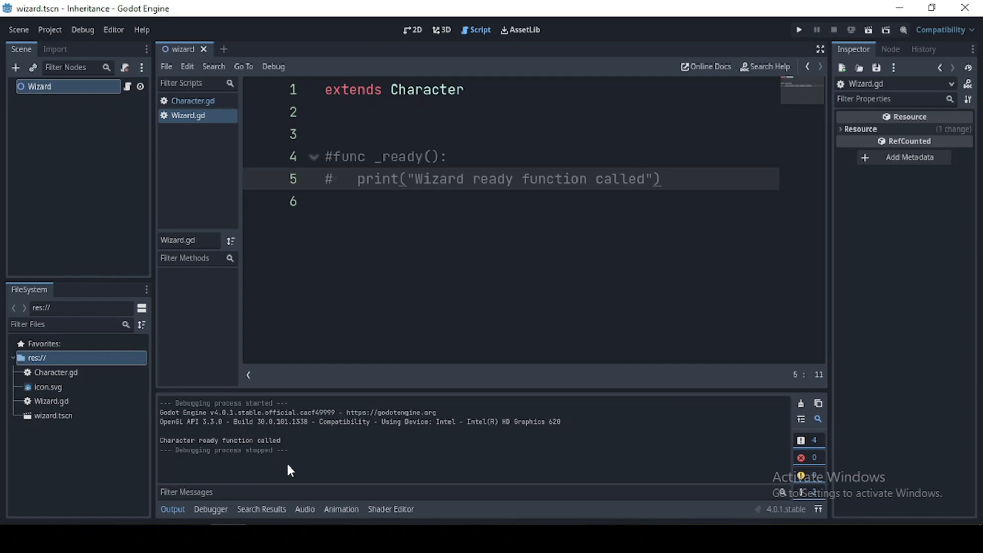
mouse_move(381, 230)
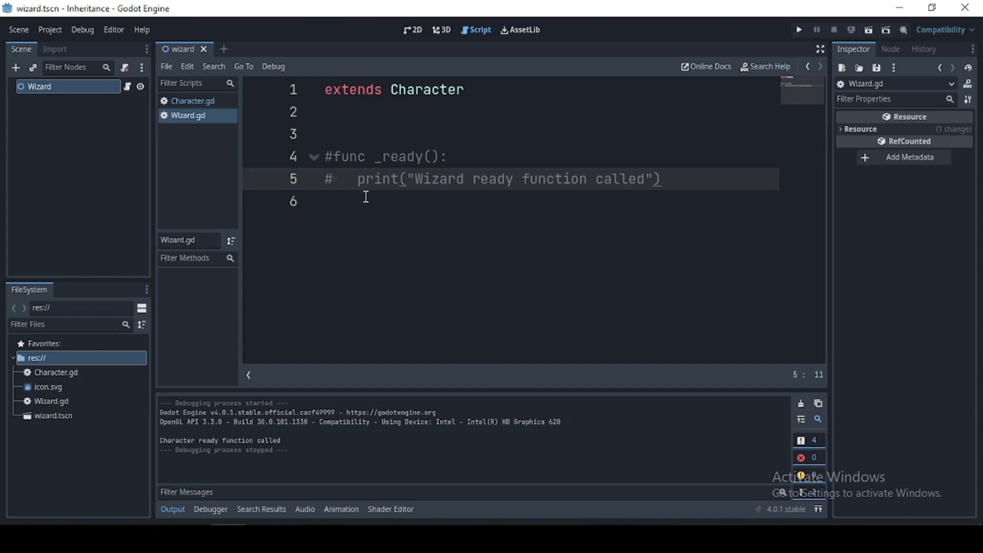
mouse_move(387, 85)
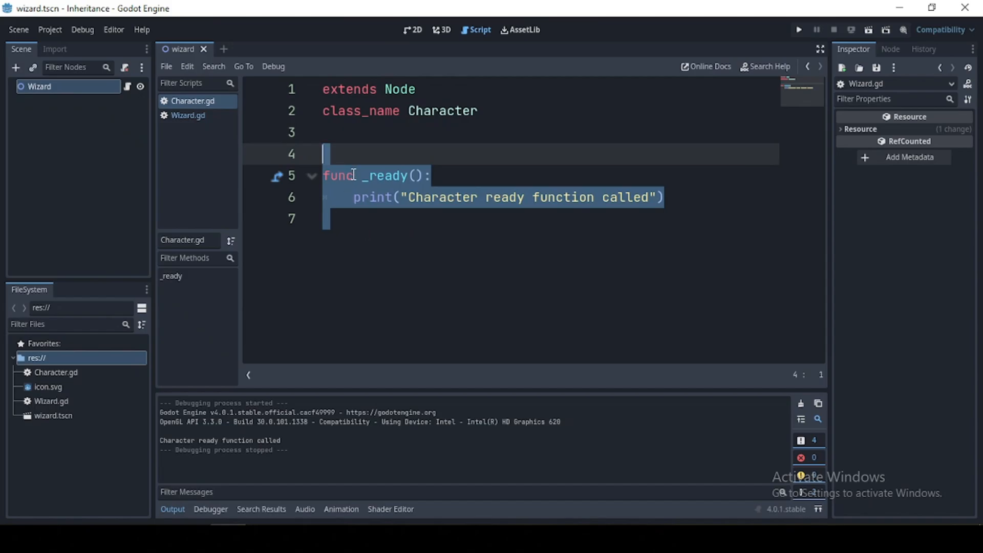
Return to Wizard.gd and run the current scene to see the Wizard ready message.
left_click(188, 115)
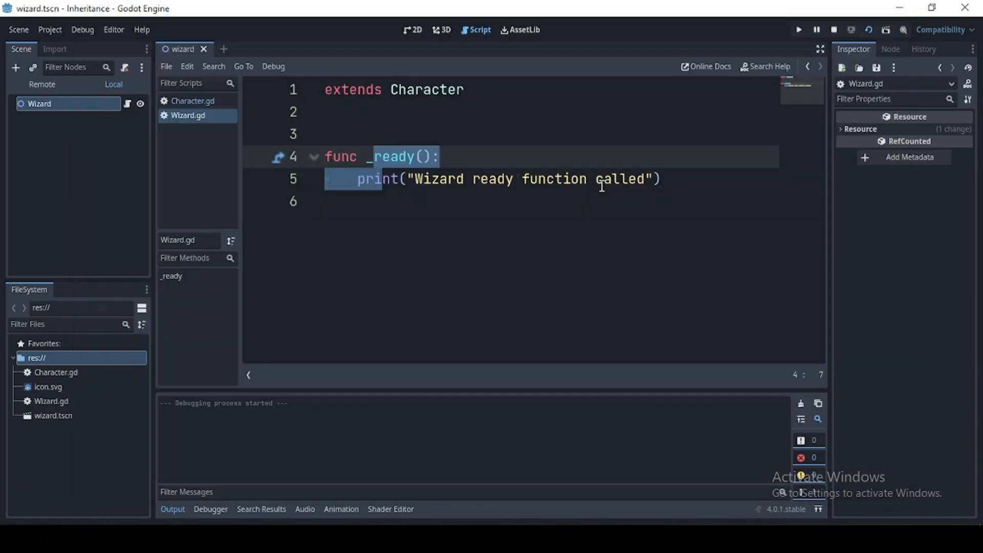
left_click(798, 29)
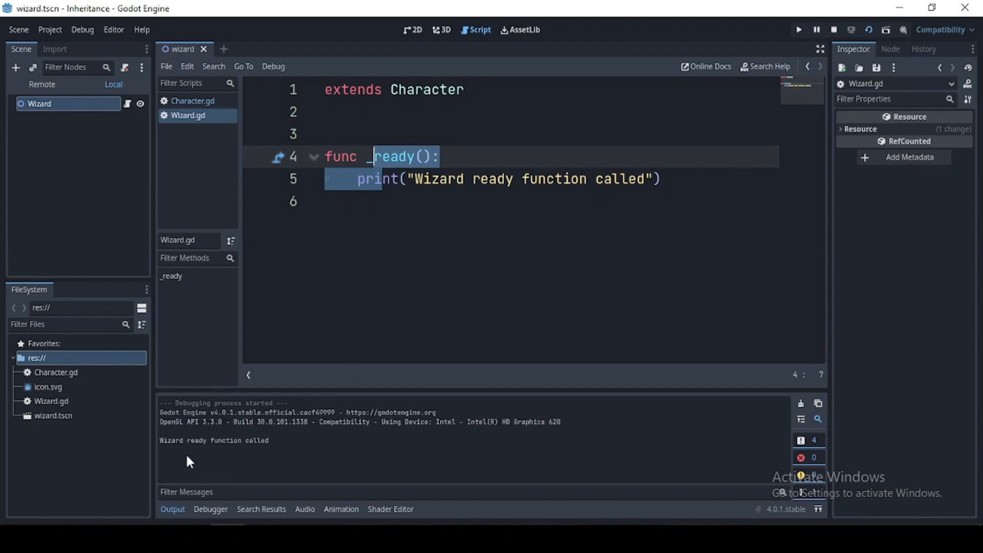
mouse_move(268, 449)
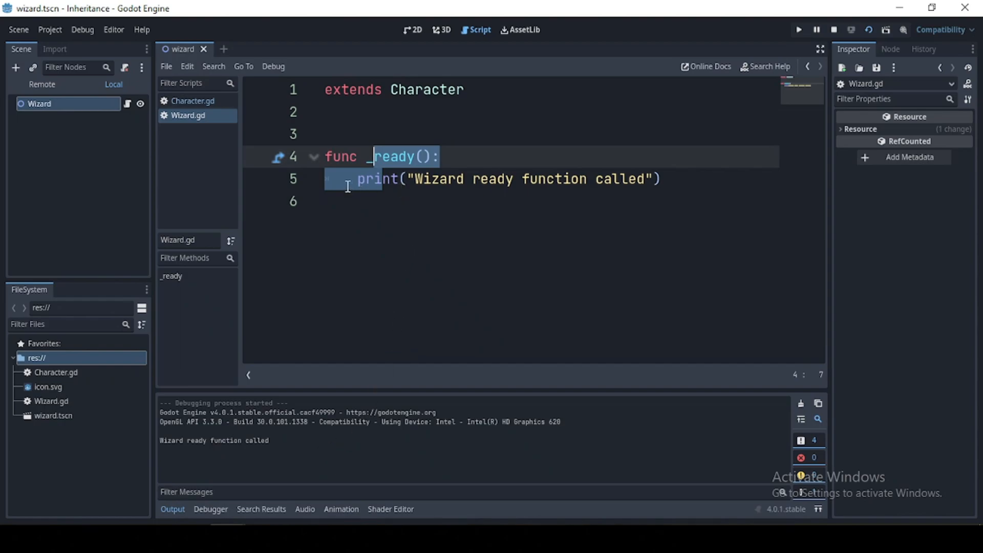
mouse_move(393, 178)
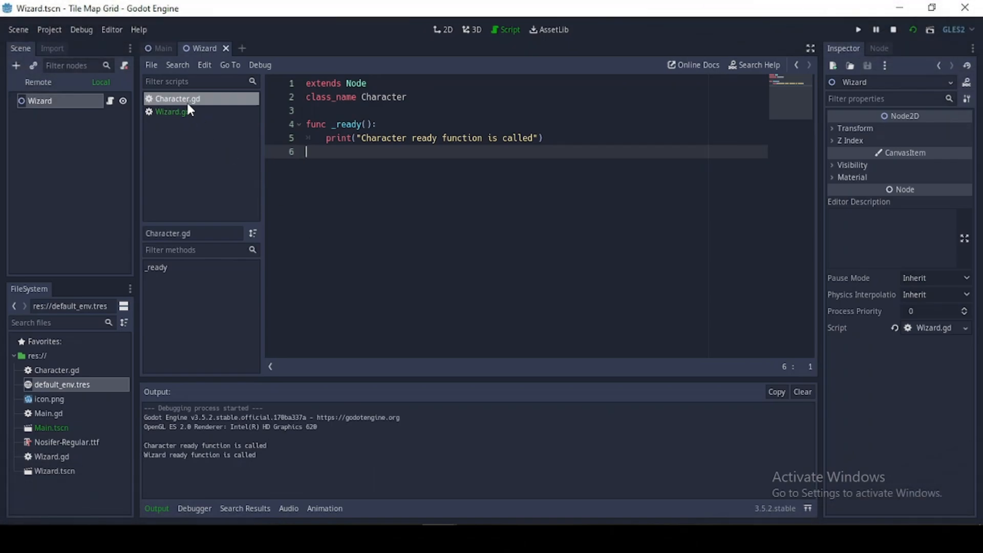
Switch to Character.gd to add damage_amount = 45 and the take_damage function.
left_click(169, 112)
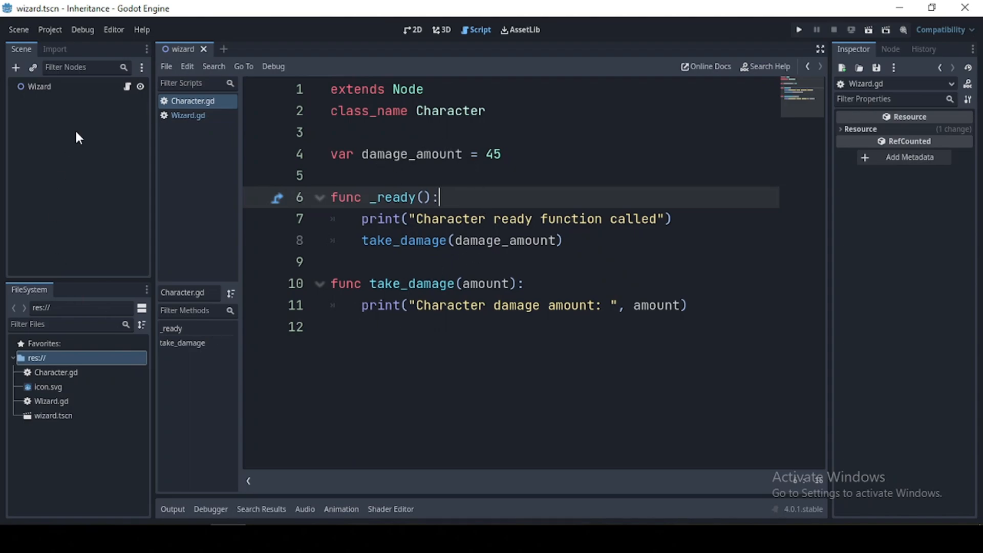
Run the scene from Wizard.gd with its take_damage override commented out.
left_click(187, 116)
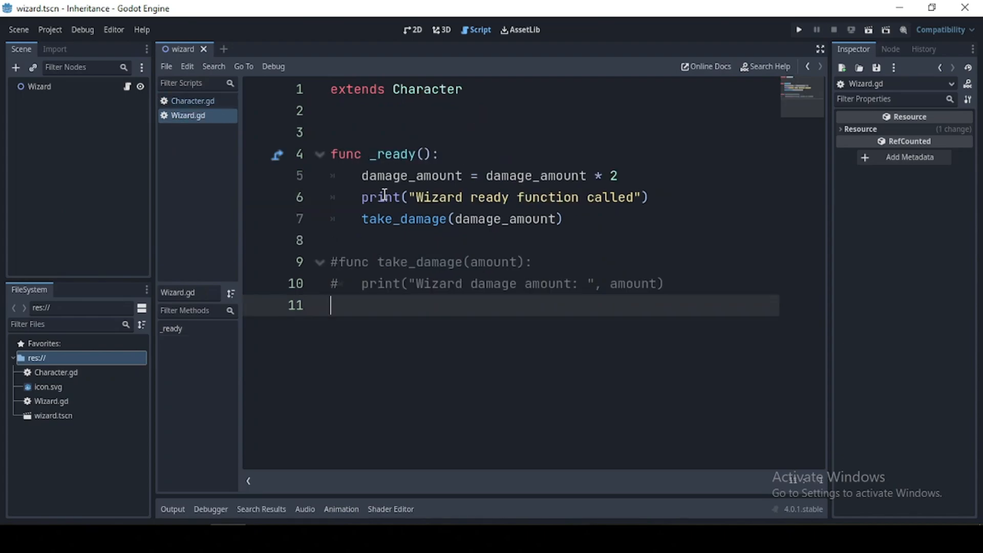
left_click(255, 155)
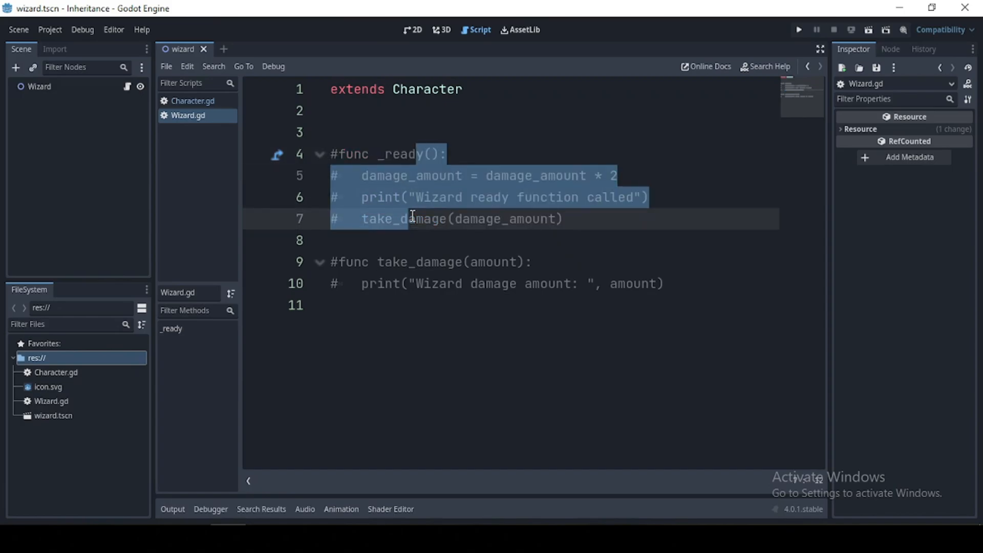
left_click(798, 30)
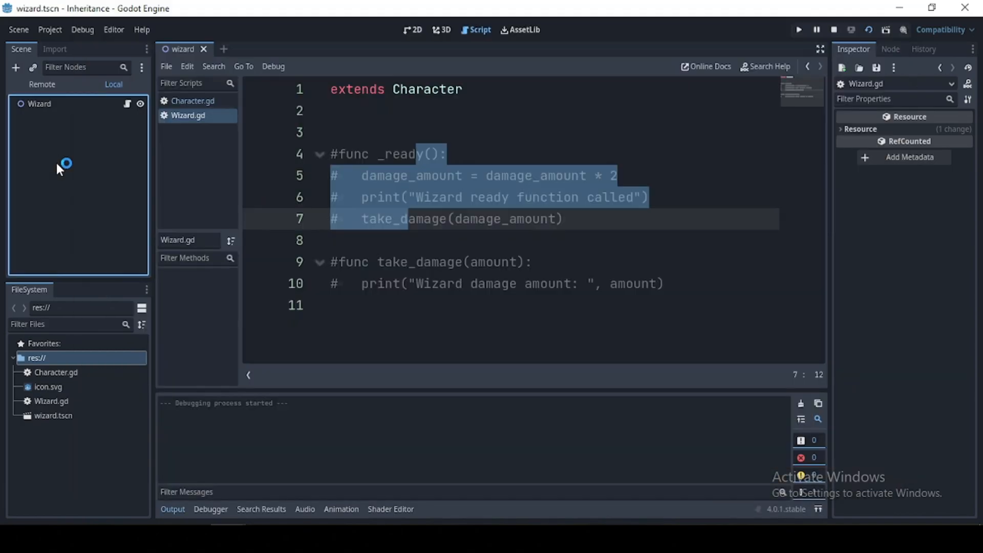
left_click(797, 30)
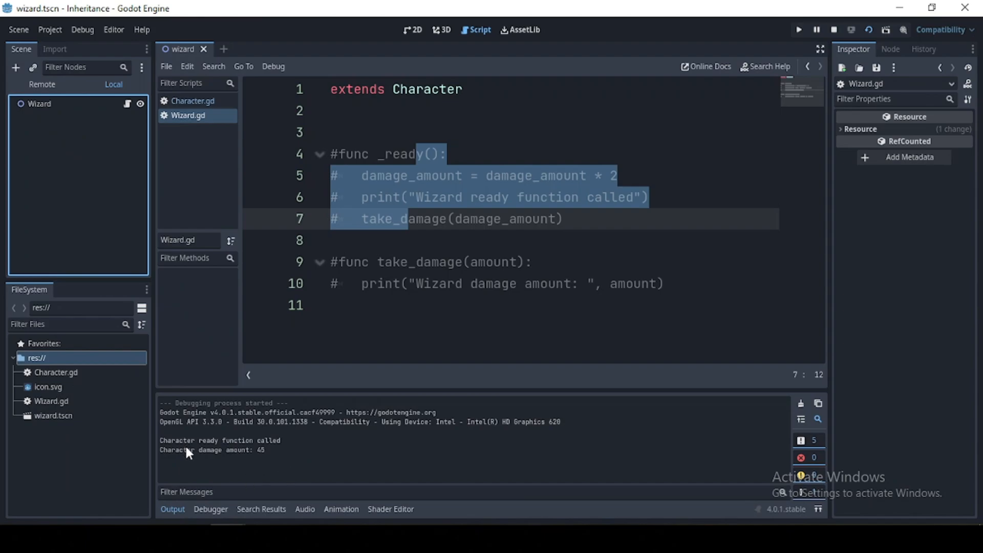
mouse_move(214, 457)
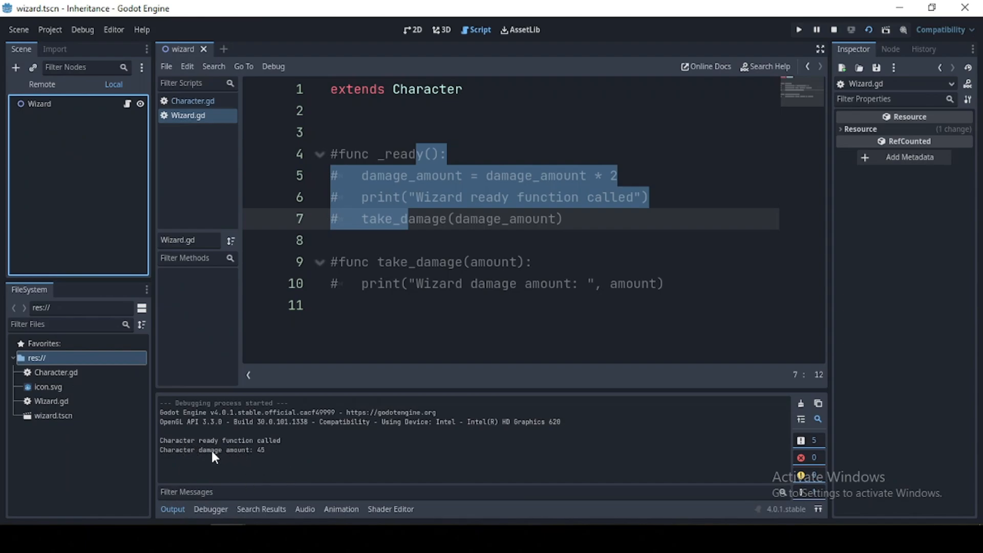
mouse_move(259, 136)
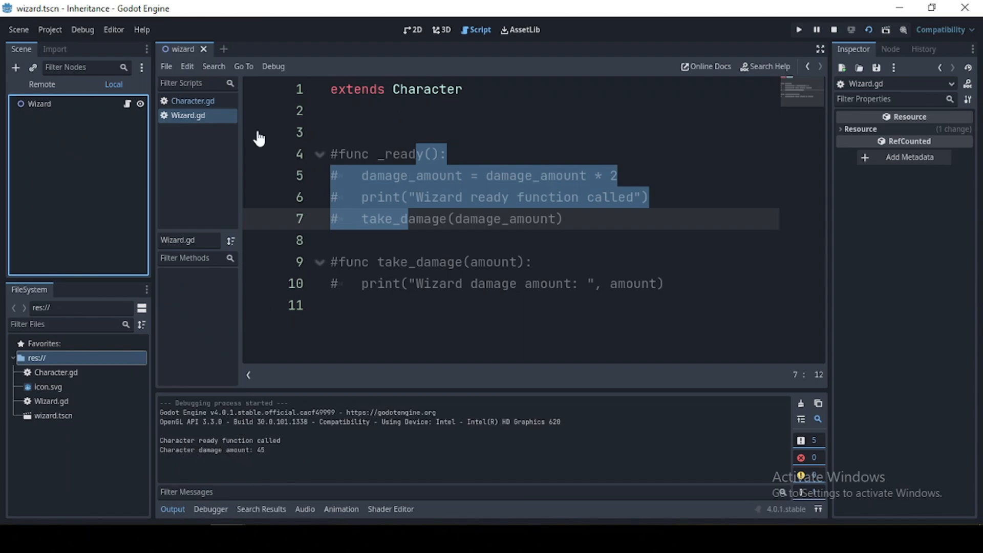
Compare the Character and Wizard scripts after the run printed the damage amount.
left_click(193, 101)
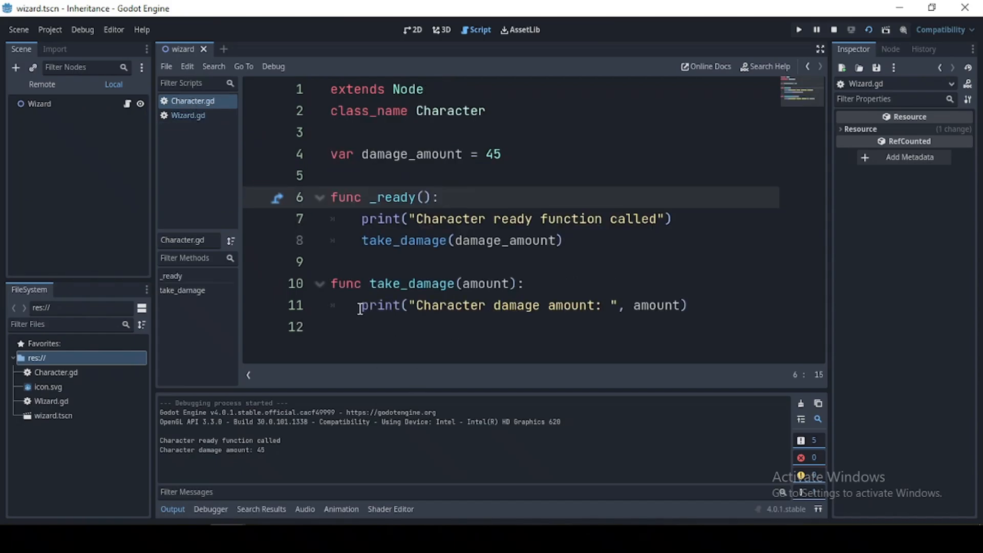
left_click(188, 115)
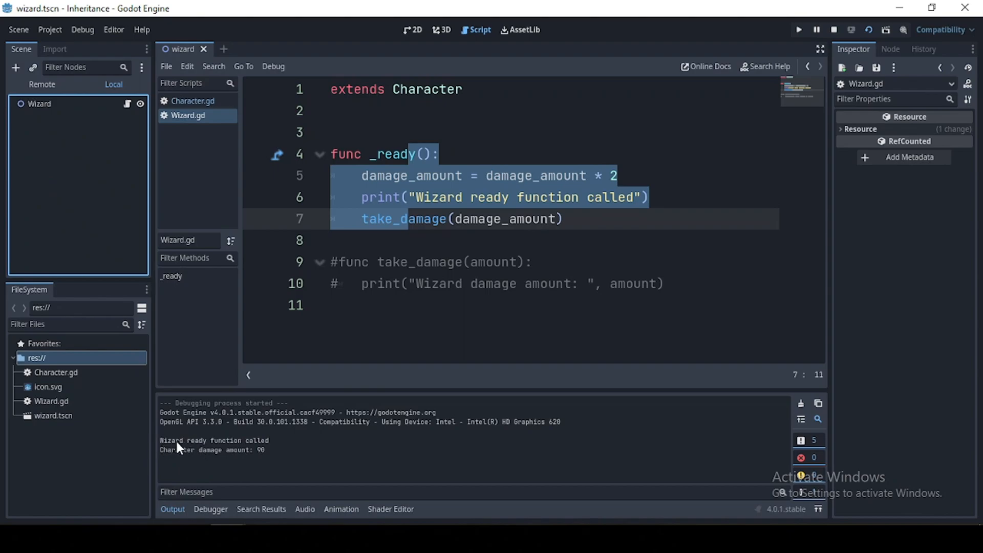
mouse_move(239, 463)
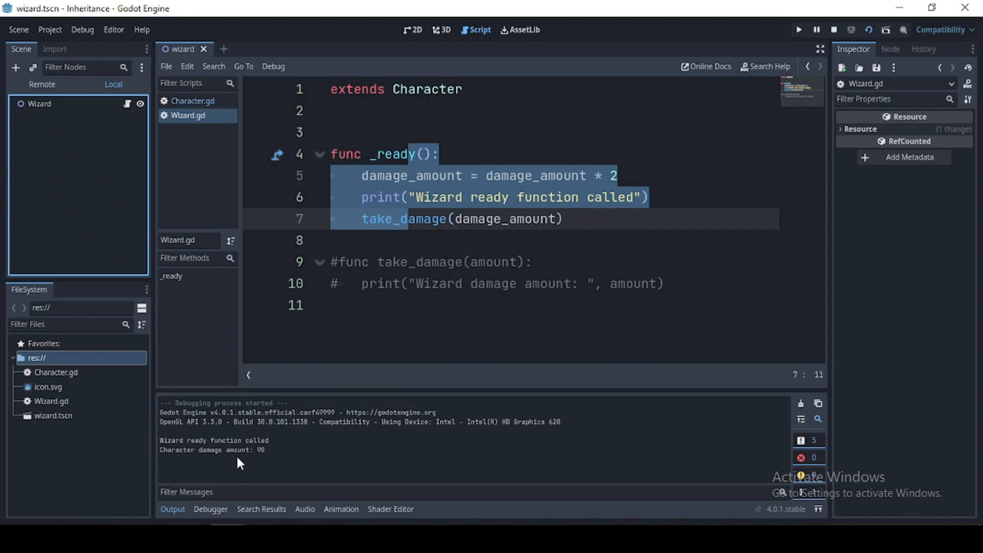
mouse_move(178, 457)
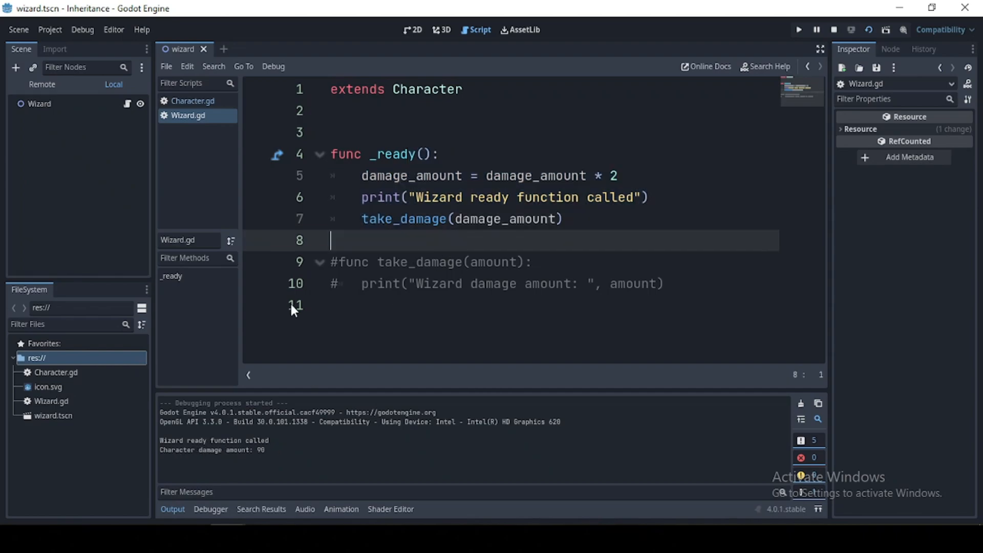
mouse_move(306, 300)
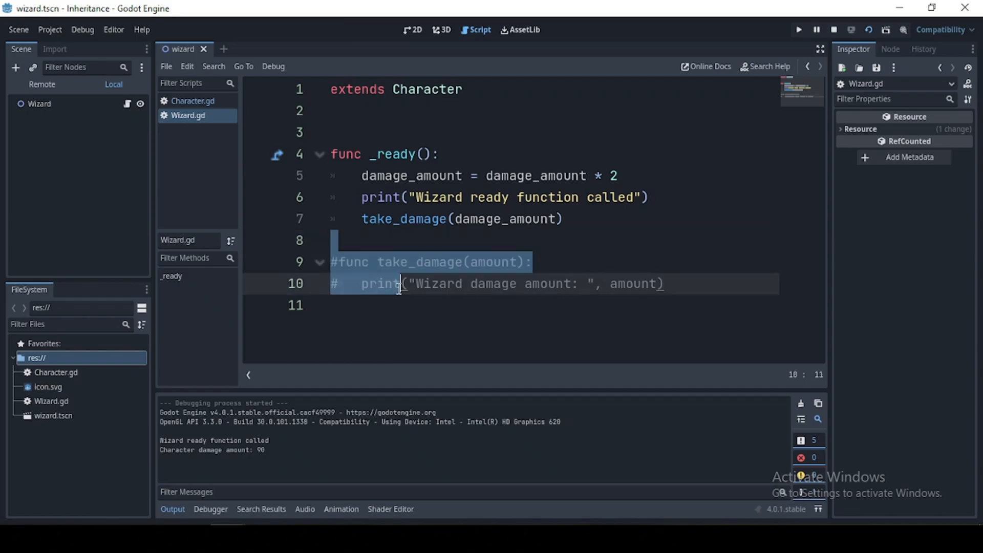
left_click(191, 101)
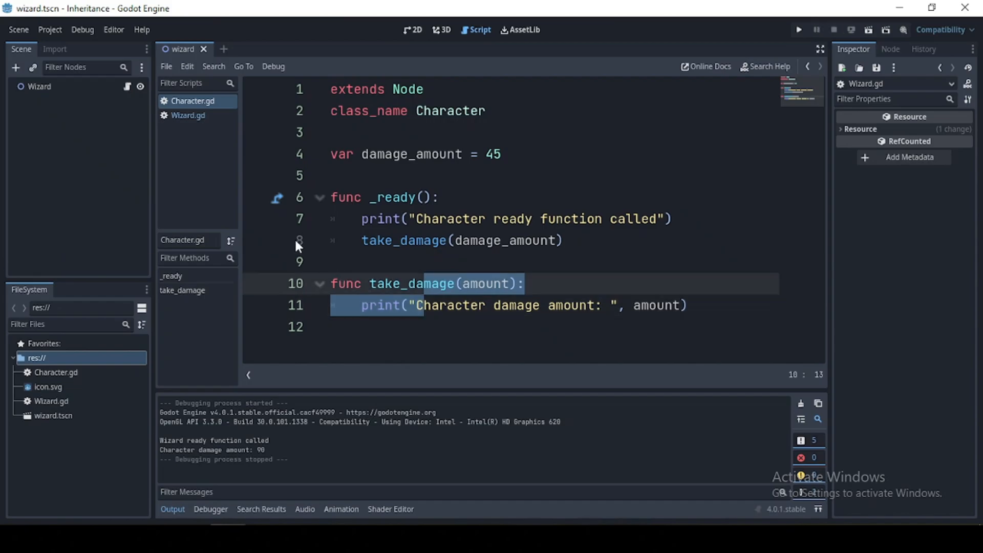
left_click(188, 116)
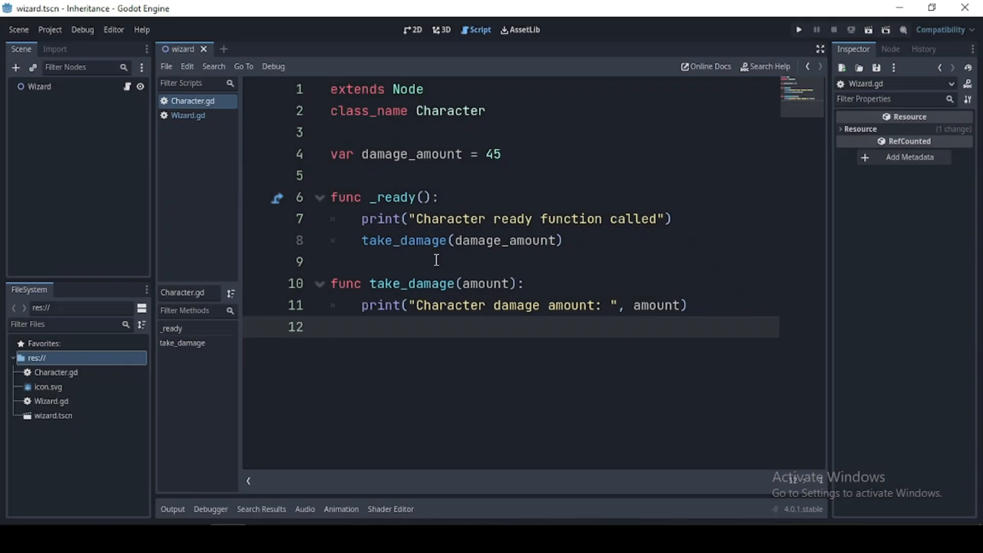
Comment out the Wizard's _ready with Ctrl+K and run the scene.
left_click(188, 116)
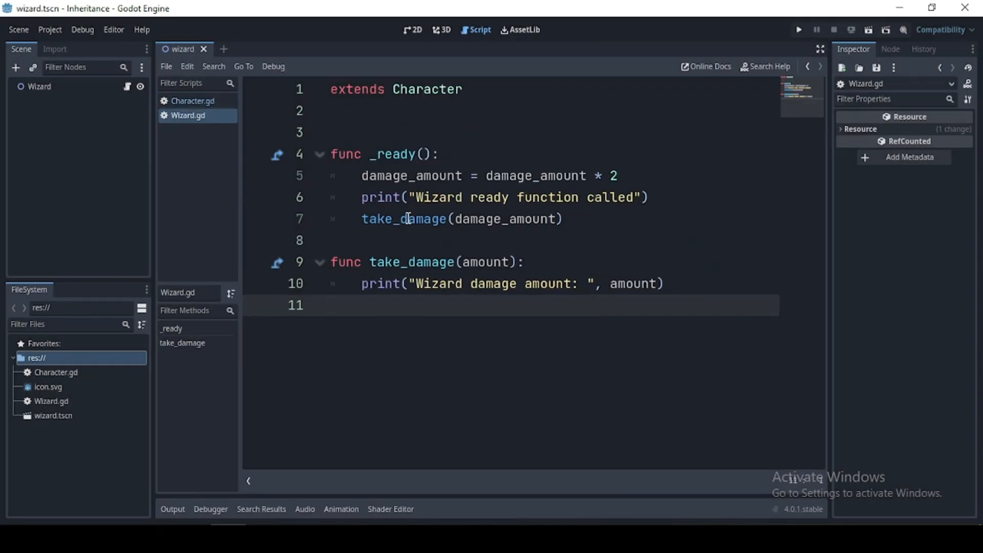
key("ctrl+k")
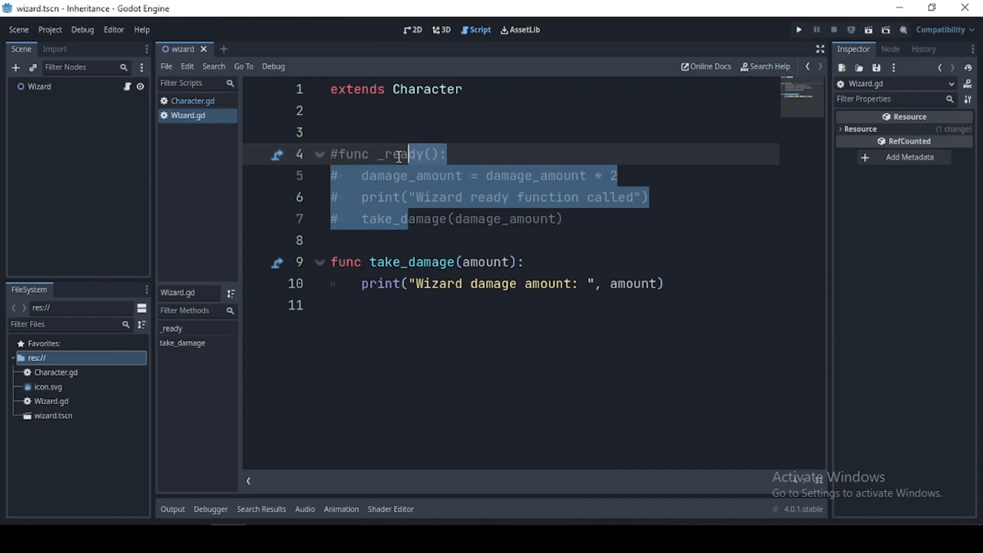
left_click(798, 29)
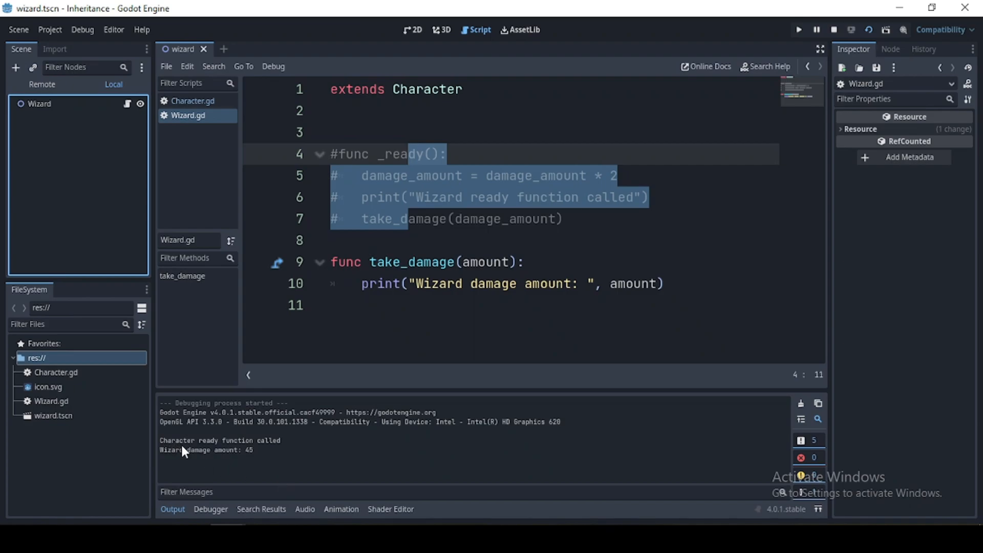
mouse_move(188, 453)
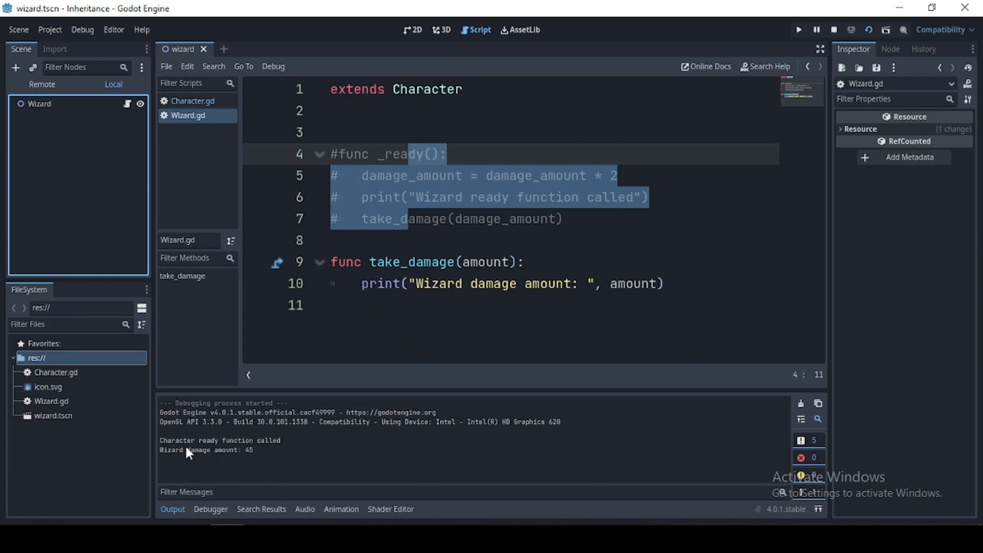
mouse_move(180, 456)
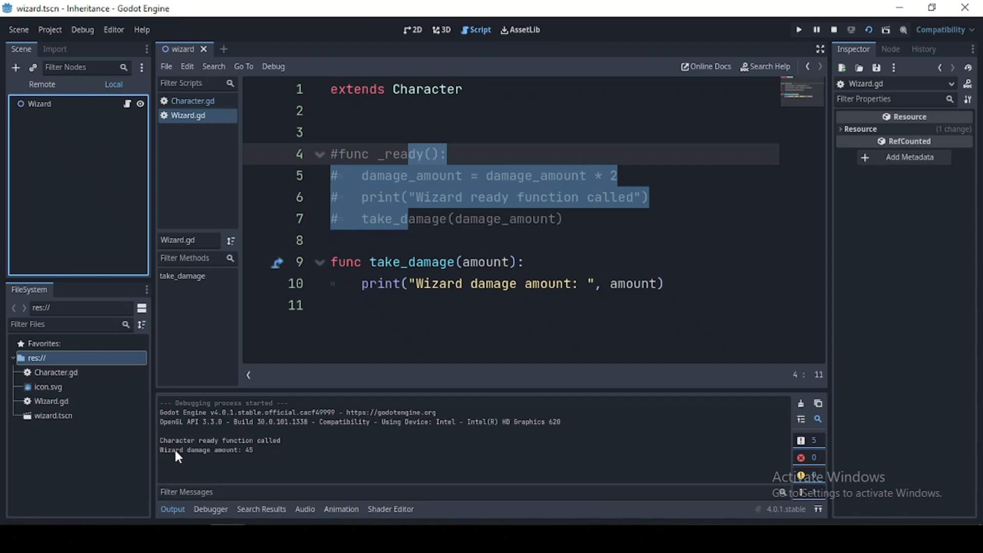
mouse_move(177, 457)
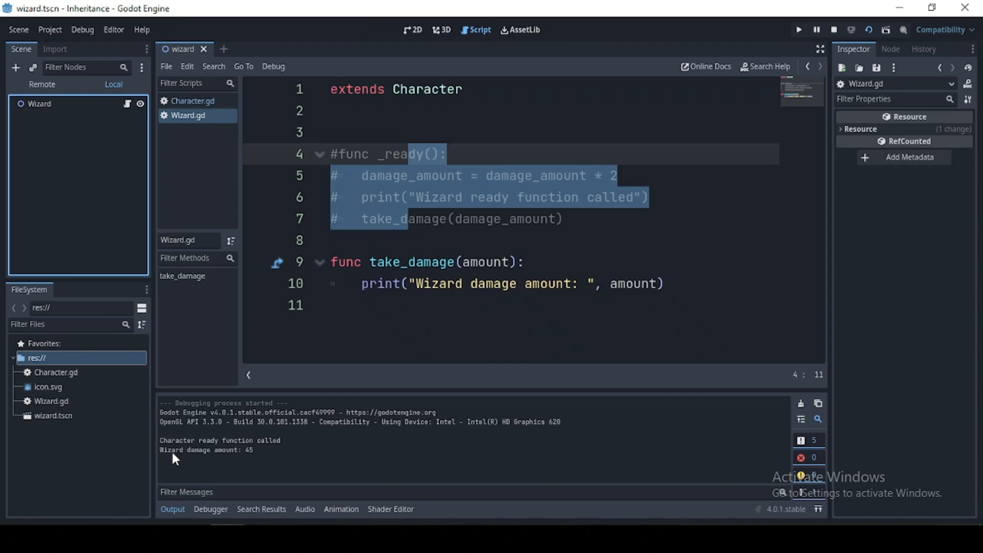
mouse_move(251, 455)
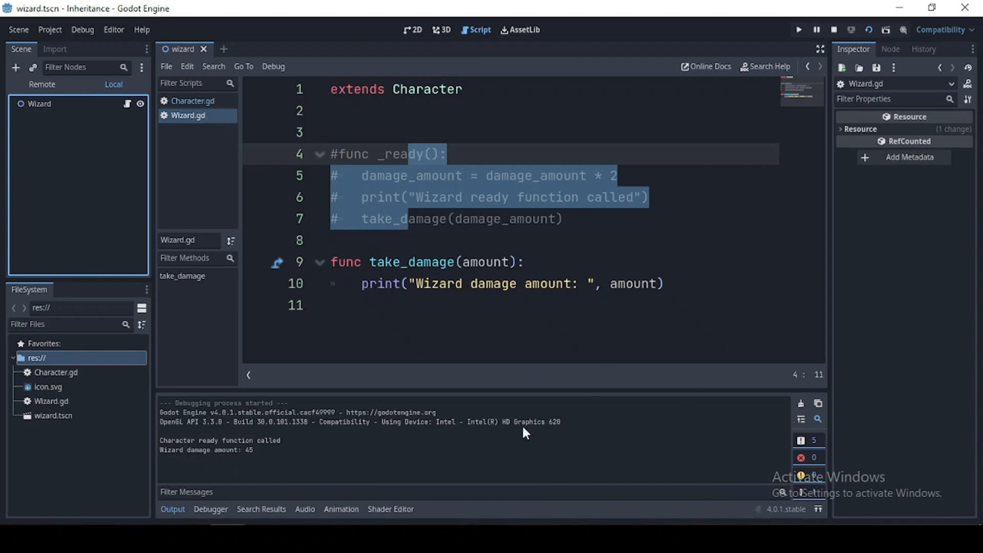
mouse_move(263, 461)
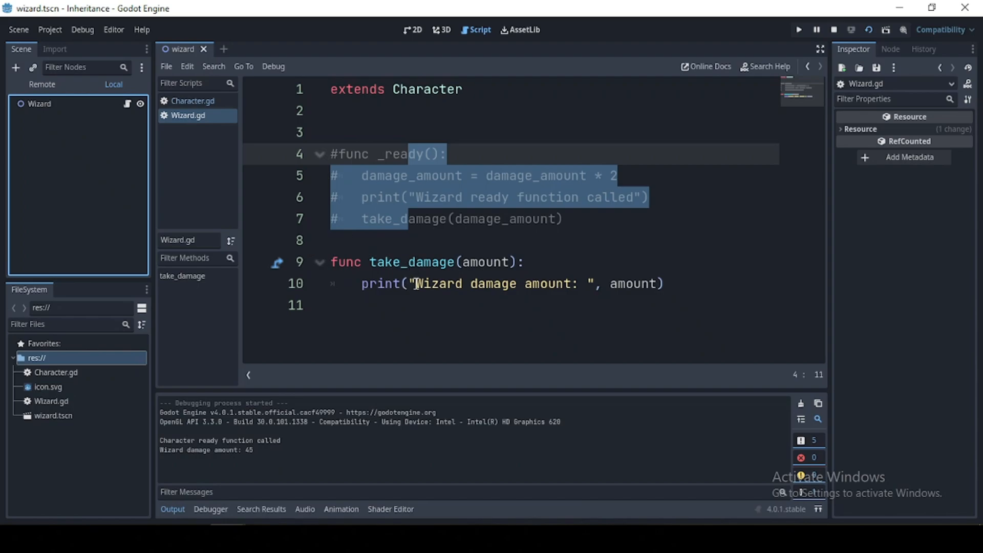
mouse_move(434, 263)
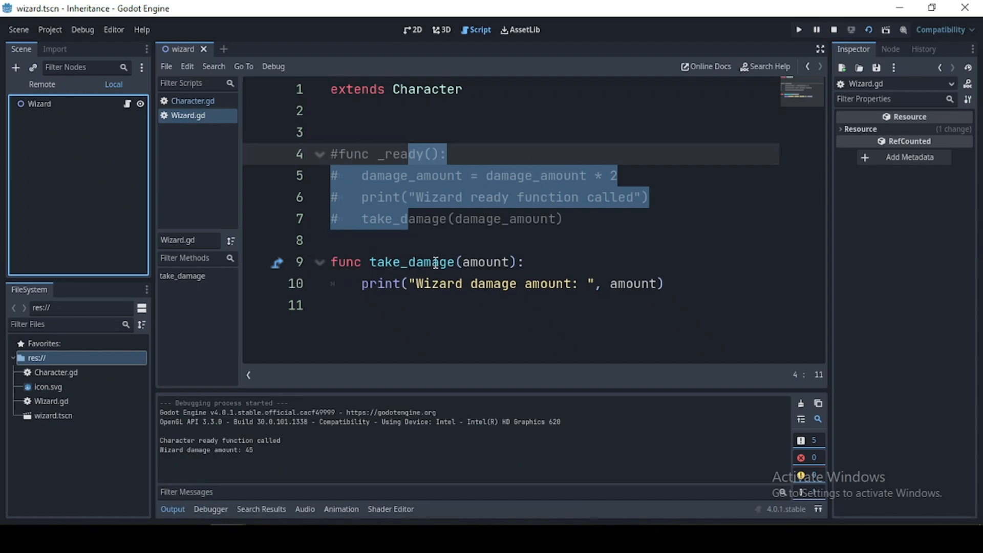
mouse_move(462, 274)
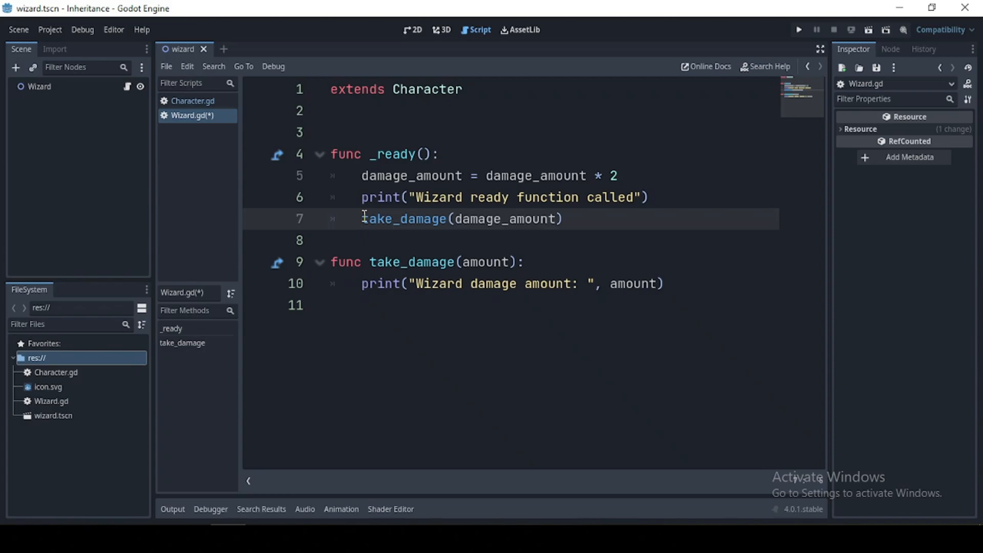
Make Wizard's _ready call super.take_damage and take_damage(damage_amount).
type("super.")
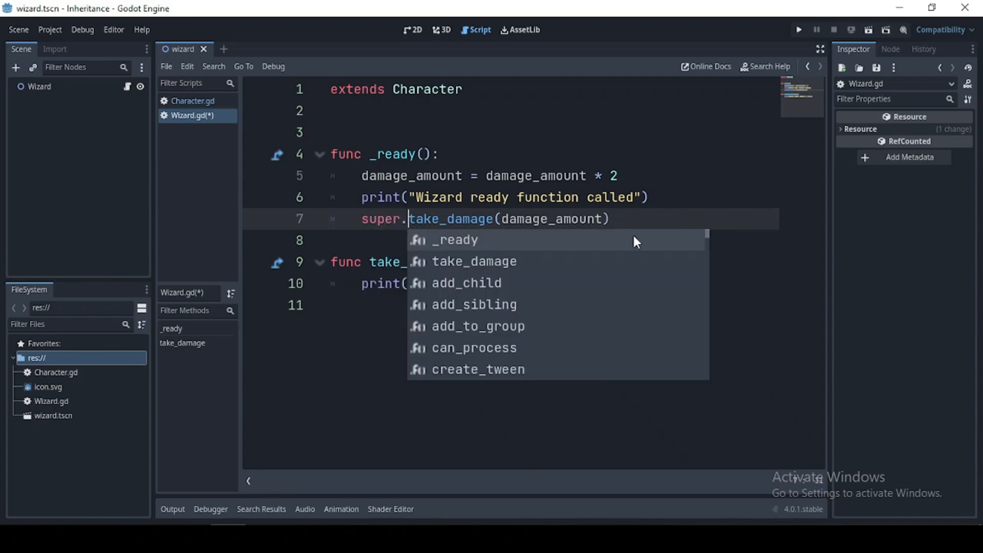
type("ta")
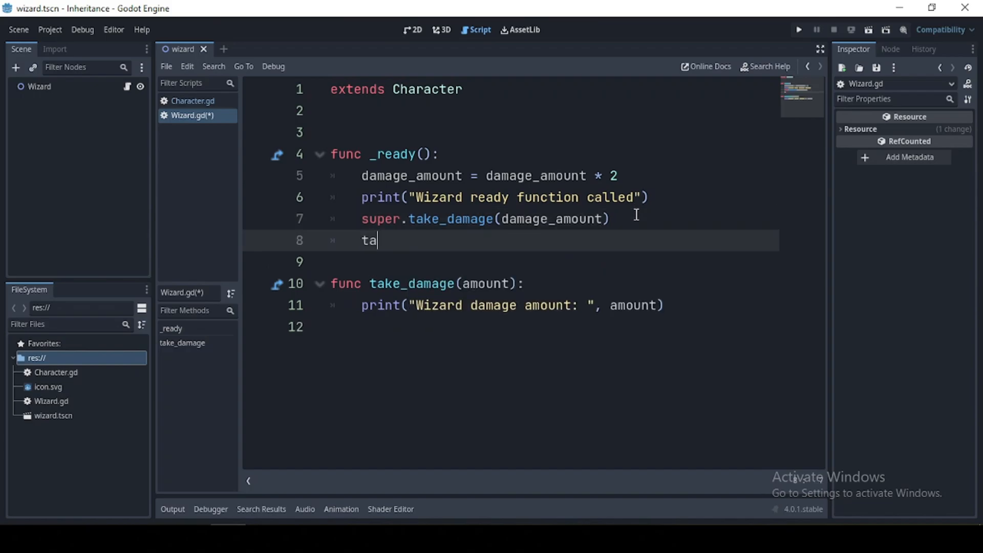
type("ke_damage(damage_amount")
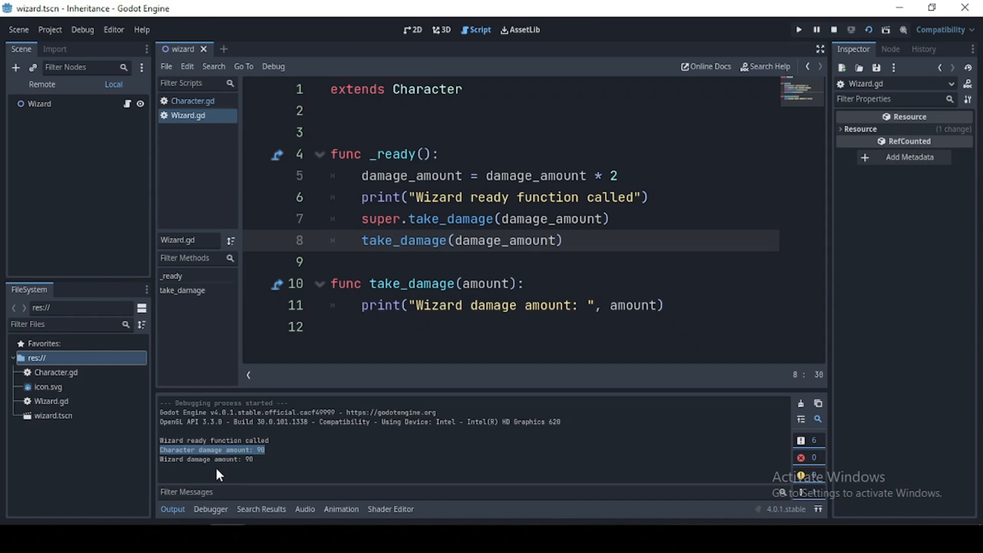
mouse_move(353, 469)
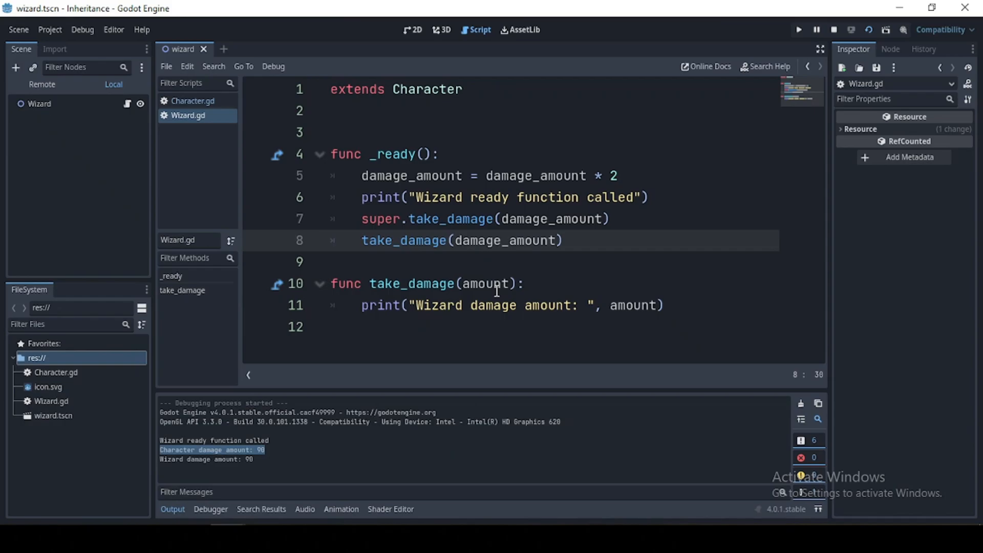
mouse_move(456, 203)
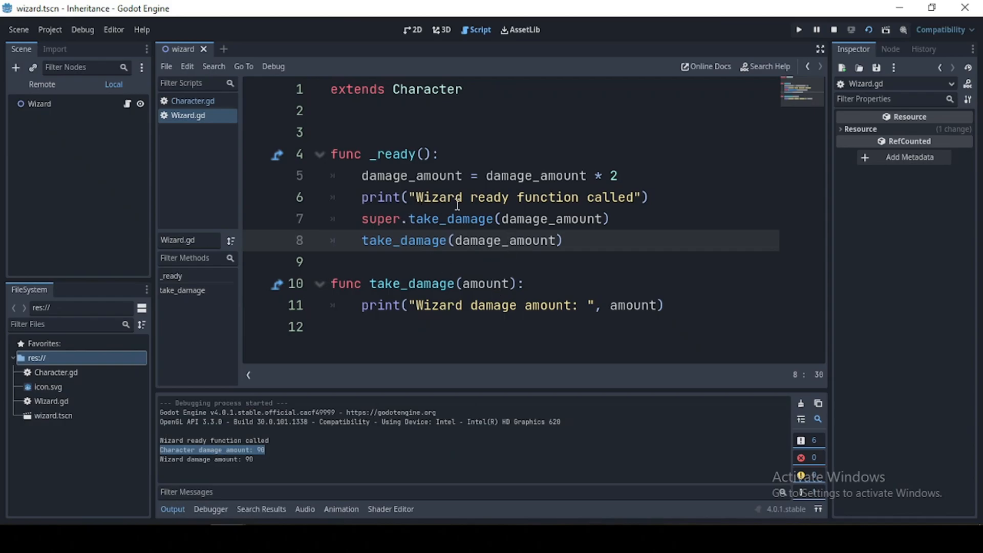
mouse_move(470, 305)
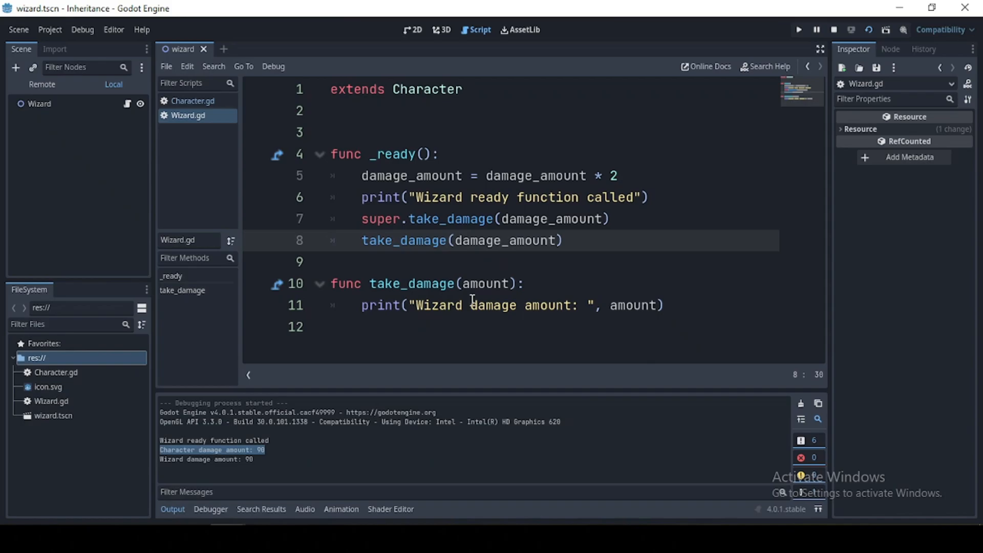